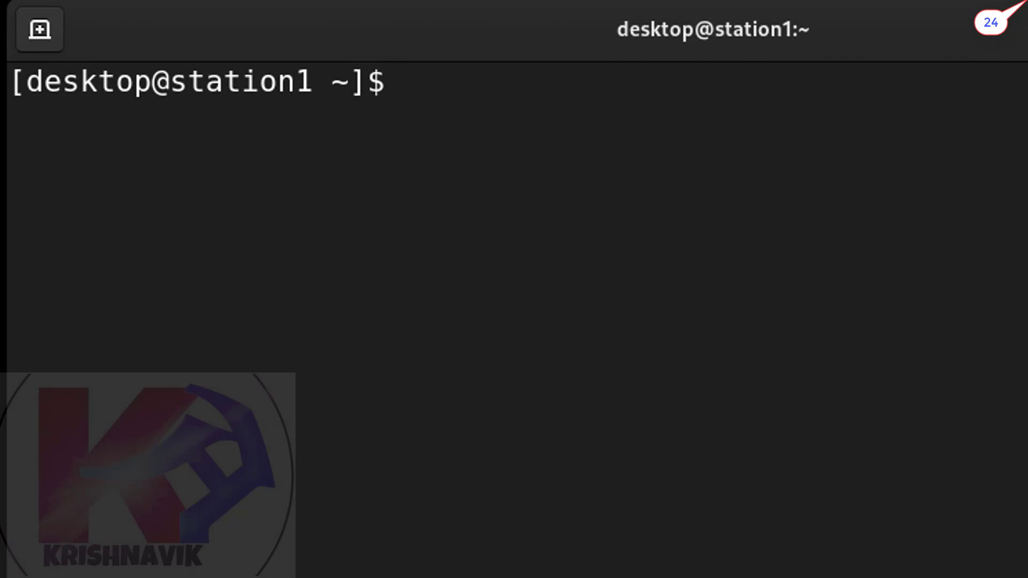
Step: Become root on station1 with su - and the root password
type("su")
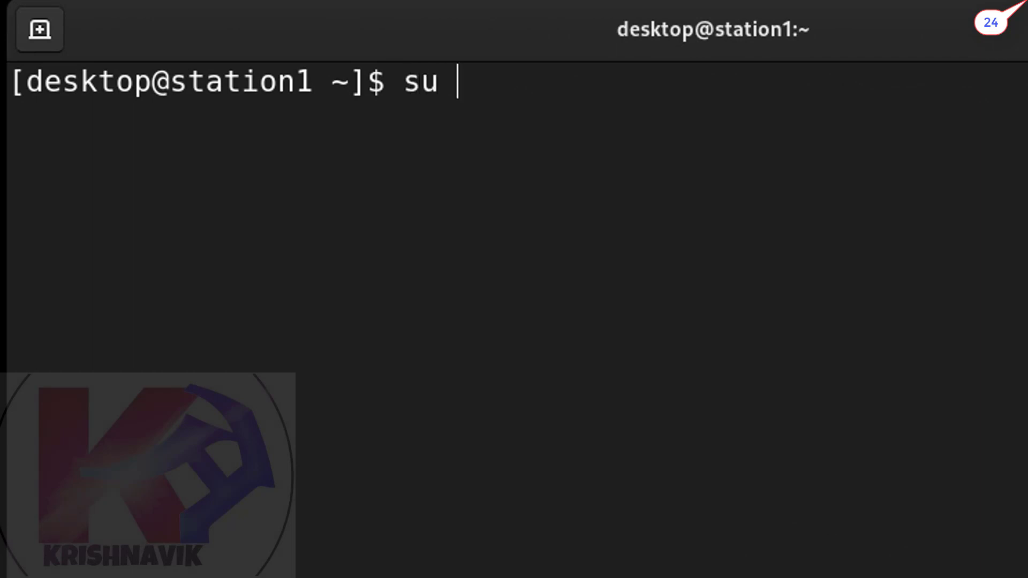
key("Return")
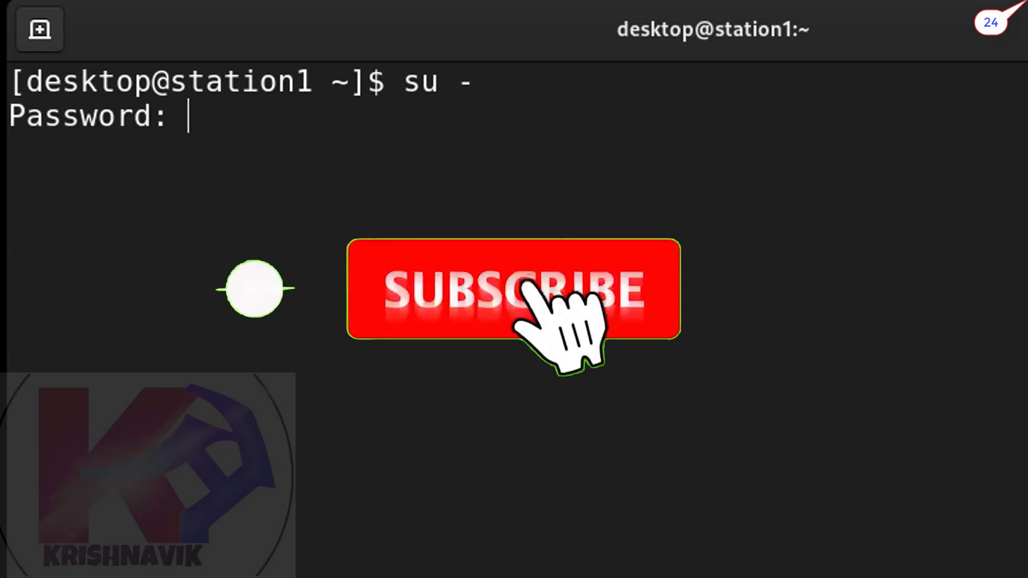
left_click(514, 289)
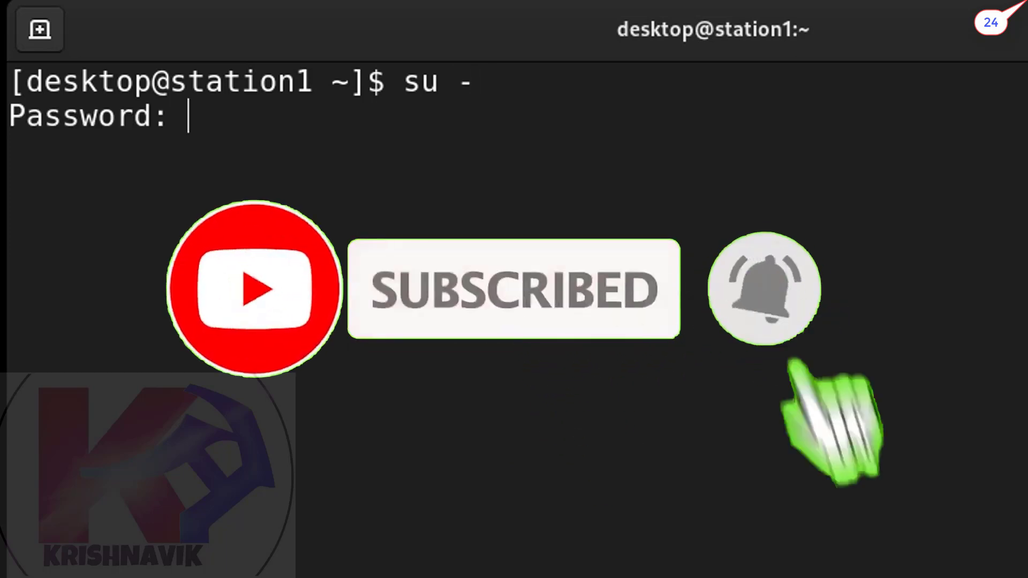
key("Return")
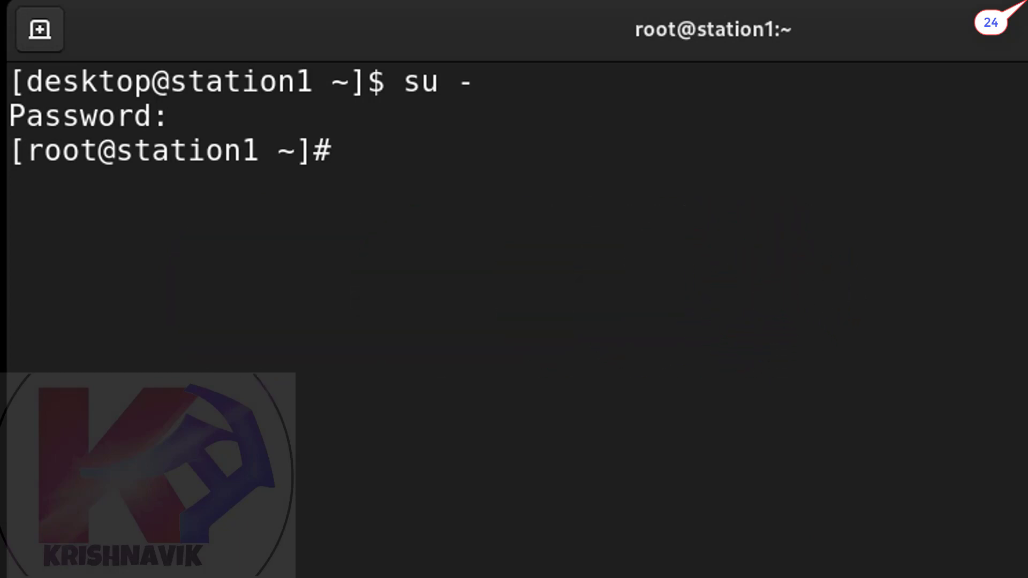
Step: Create the root-level directory '/hr files' with mkdir
type("mkd")
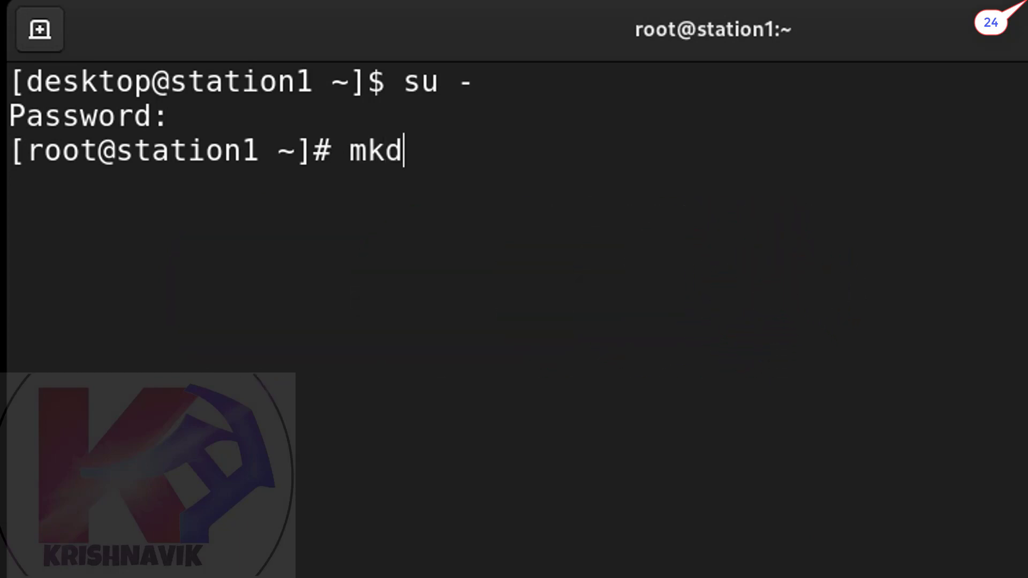
type("ir /")
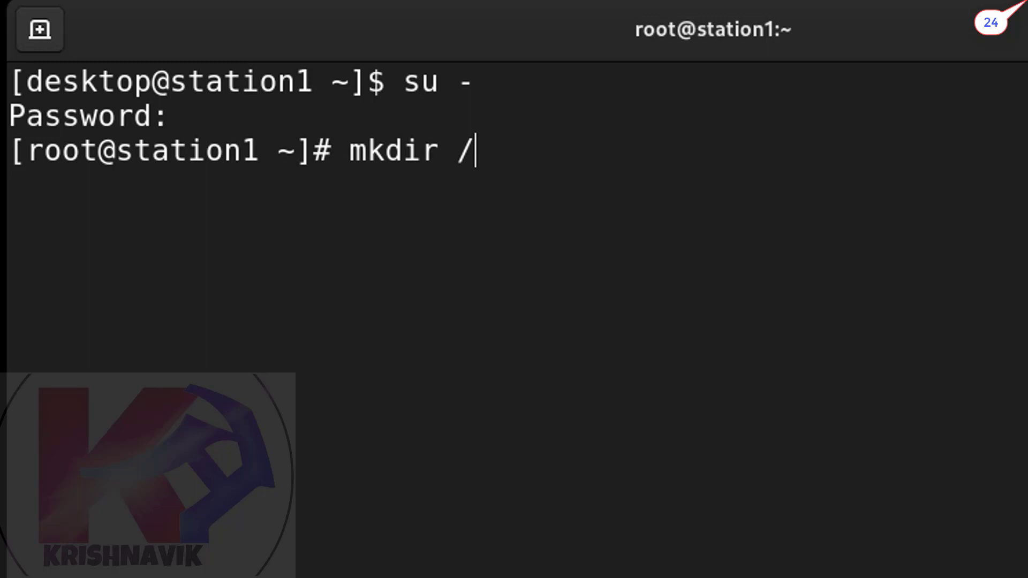
type("'")
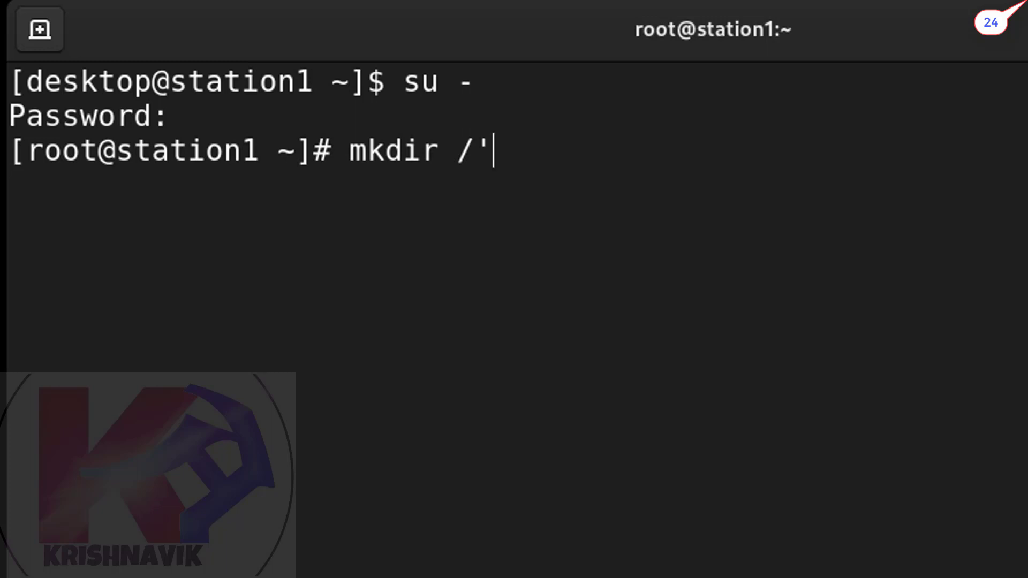
type("'")
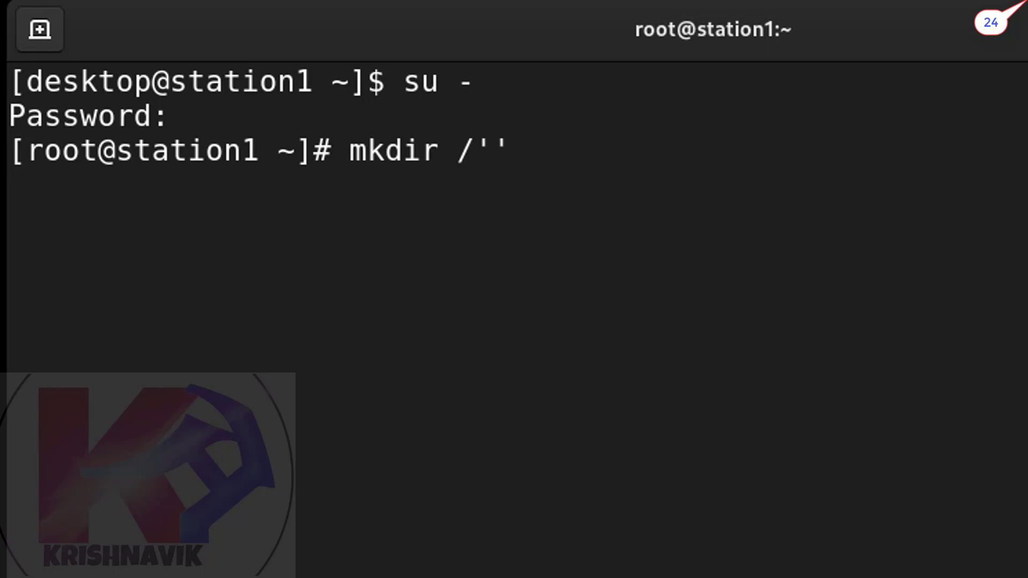
type("hr")
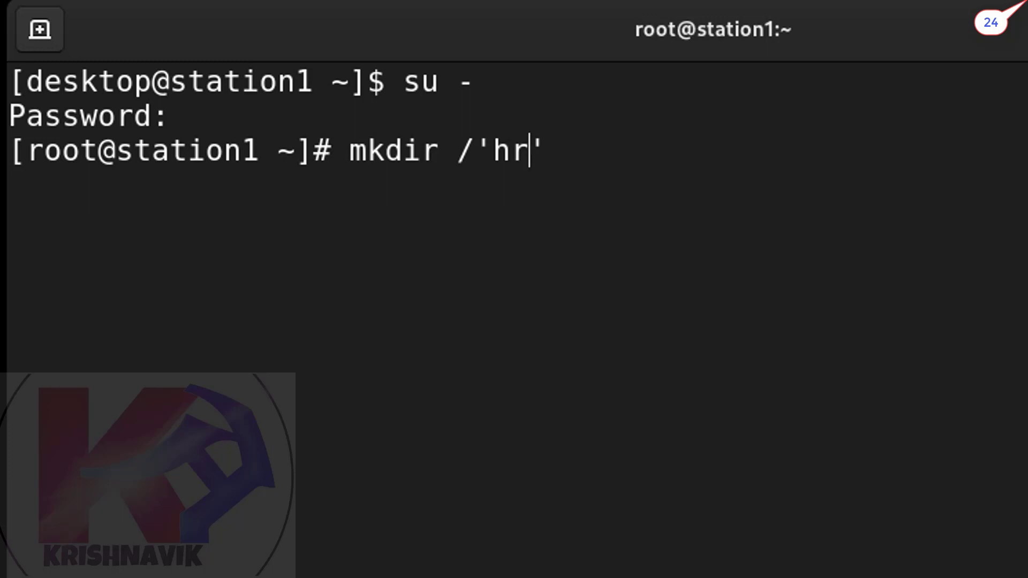
type("fi")
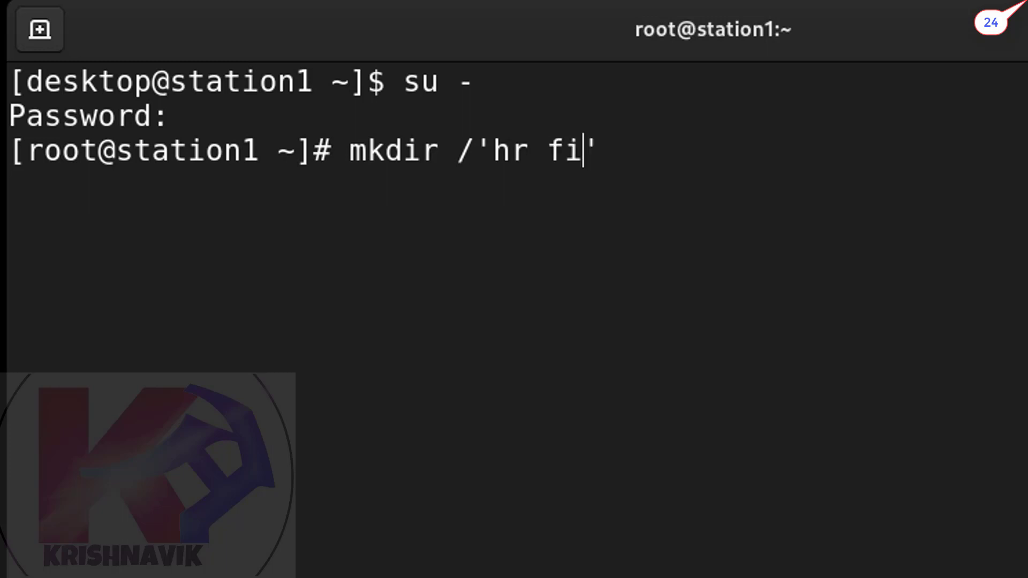
type("les")
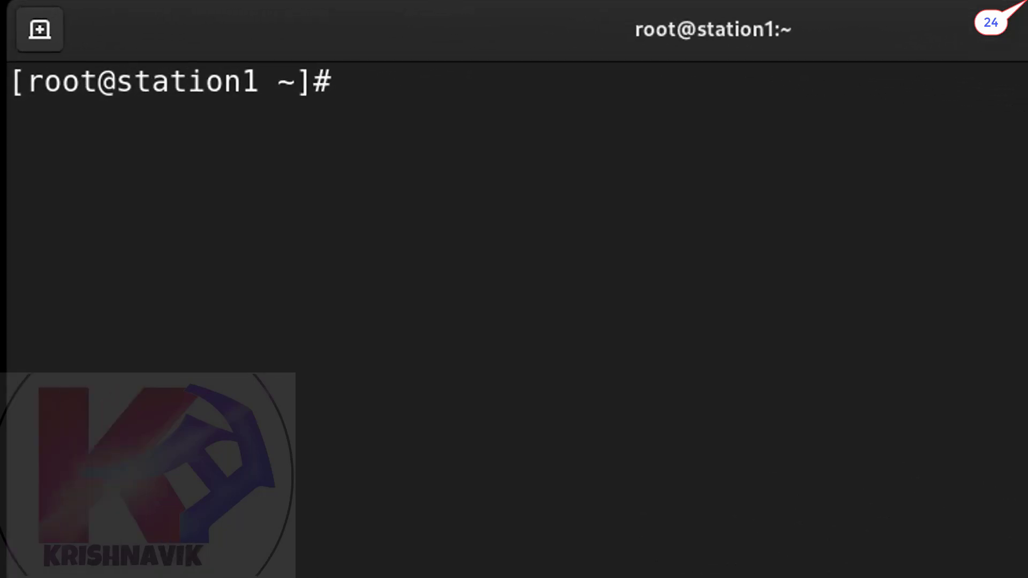
Step: Add the new system group hr with groupadd
type("g")
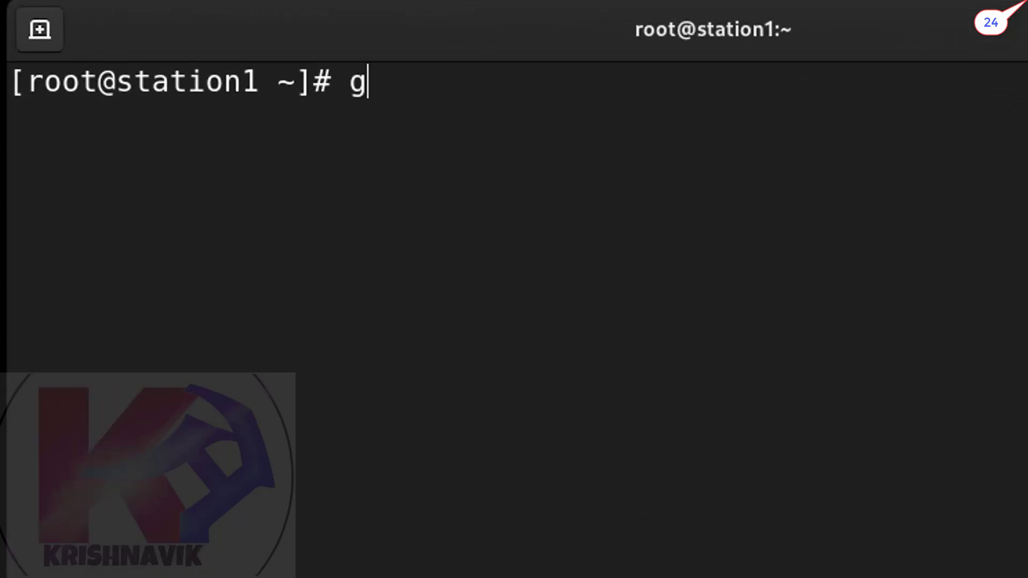
type("roupadd hr")
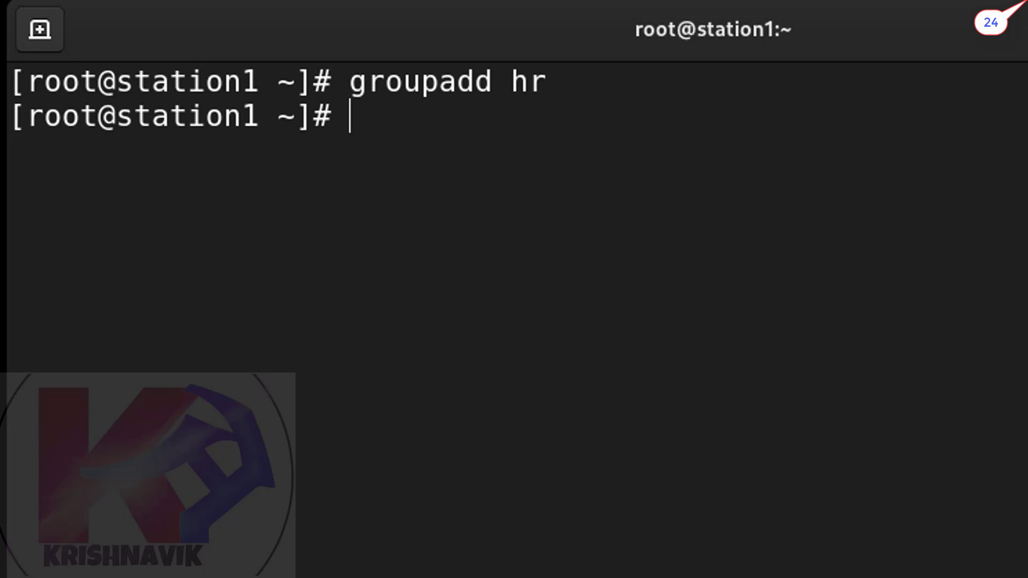
type("chgrp h")
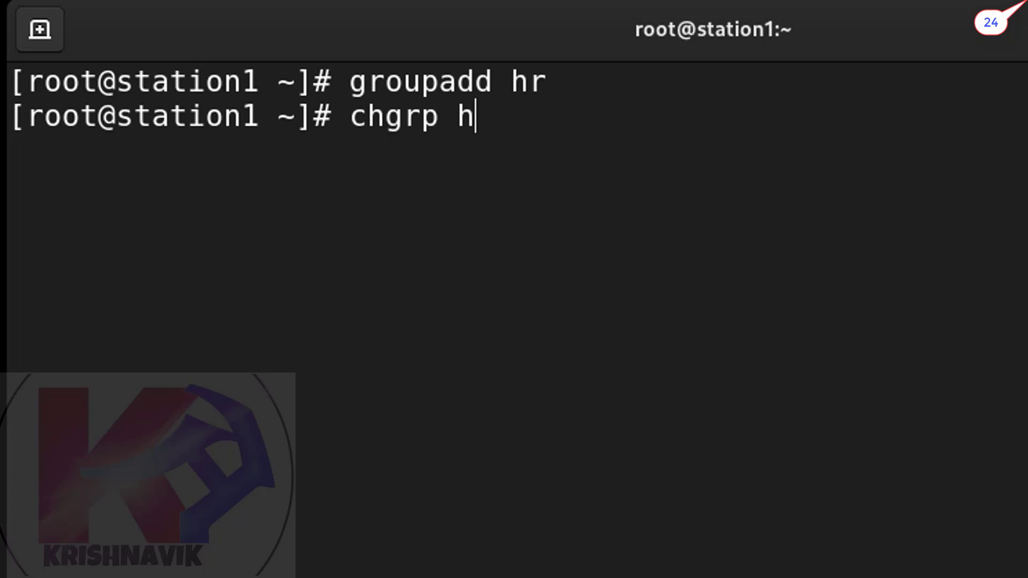
Step: Set hr as the group owner of /hr files with chgrp
type("r")
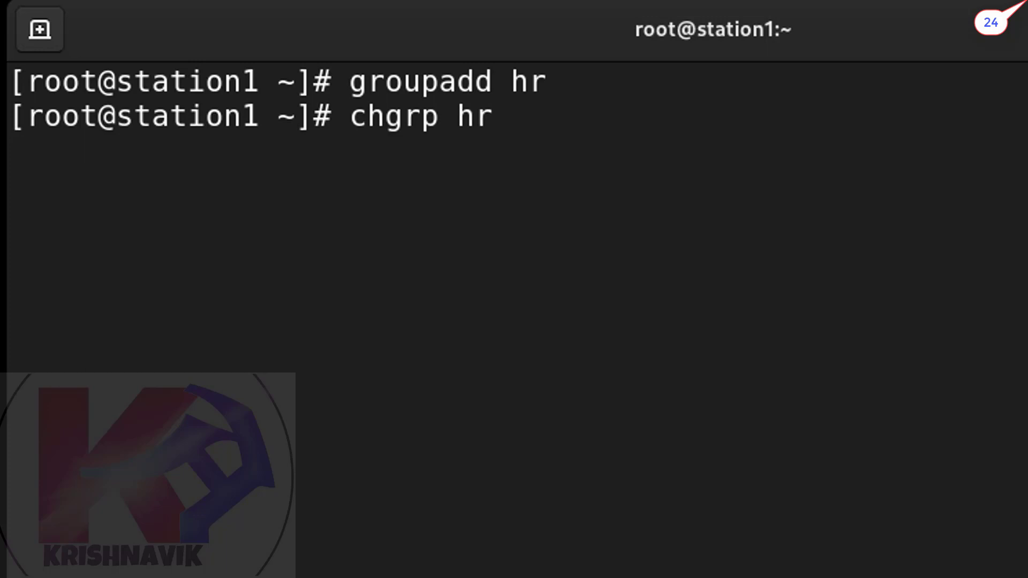
type("/")
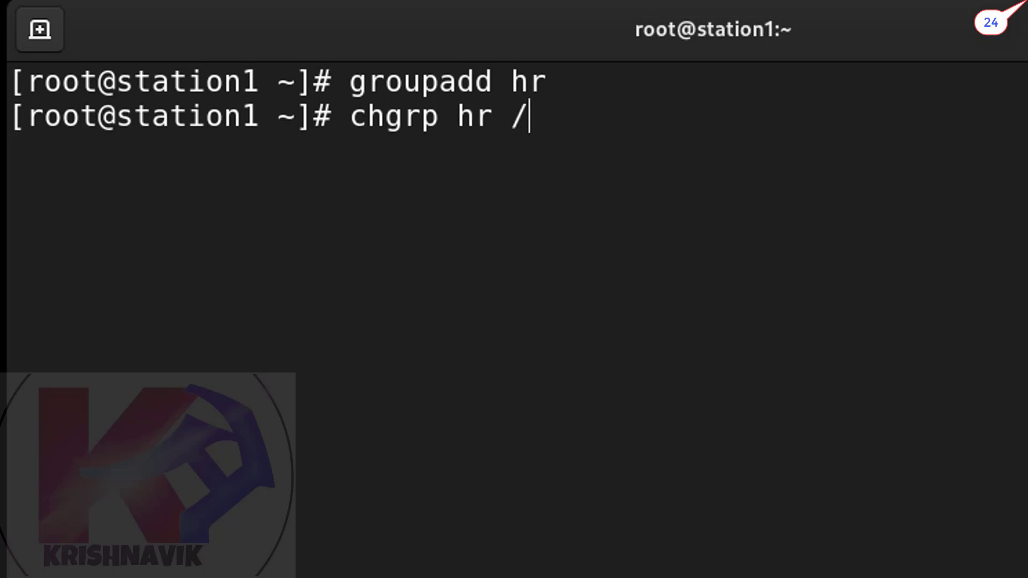
type("hr\\ files/")
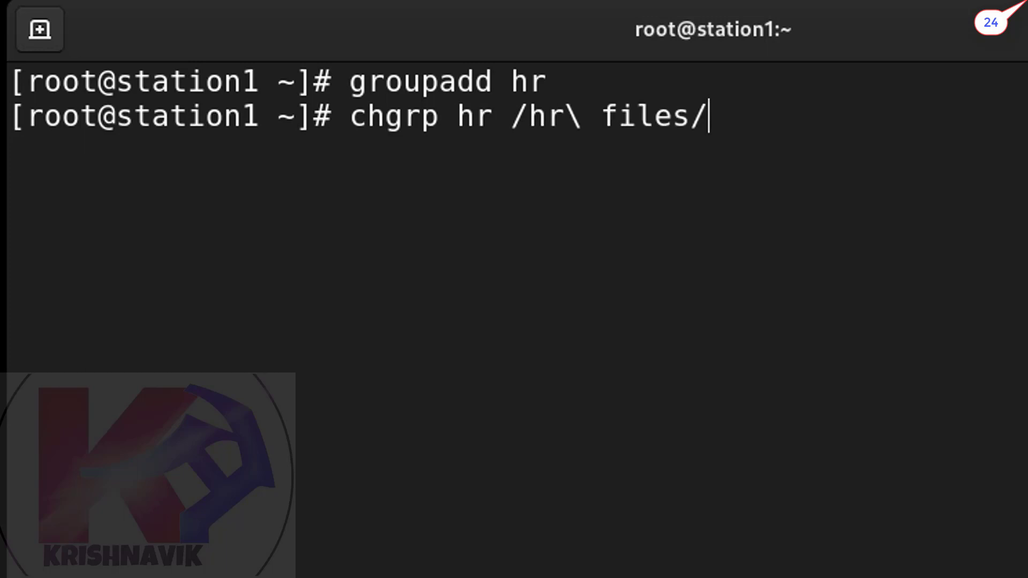
key("Return")
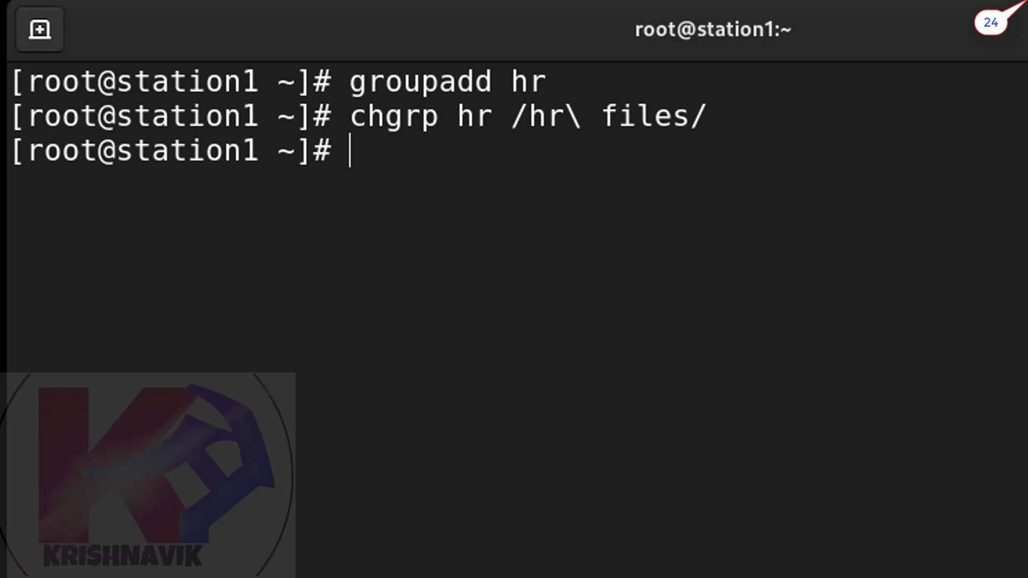
type("ch")
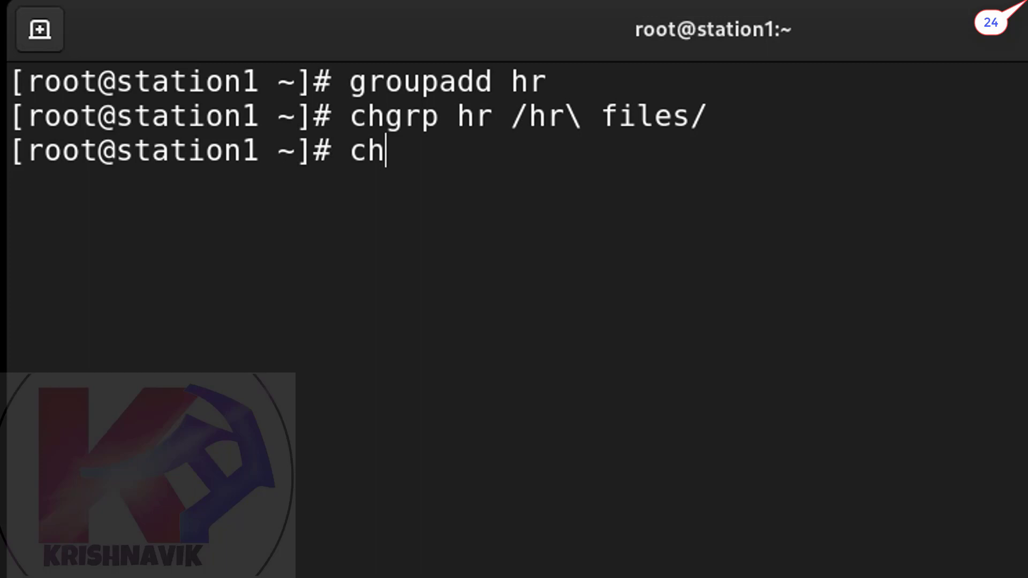
Step: Recursively apply mode 2770 to /hr files with chmod -R
type("mod -")
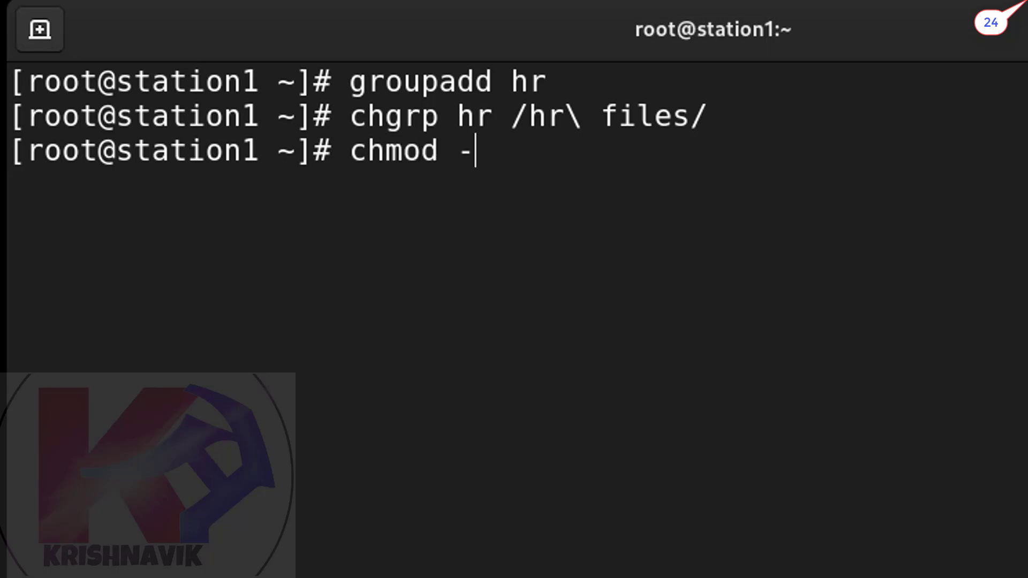
type("R")
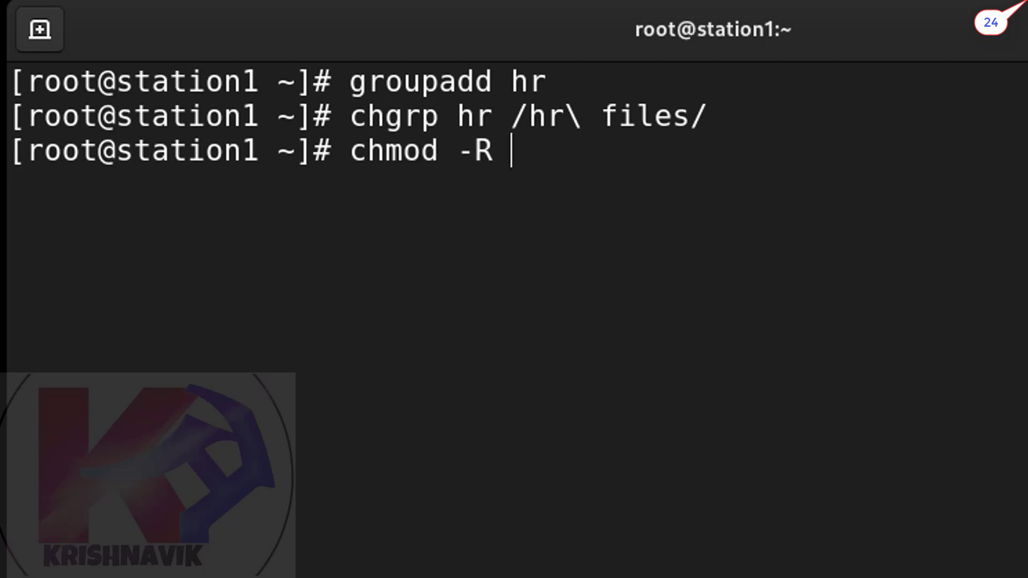
type("2")
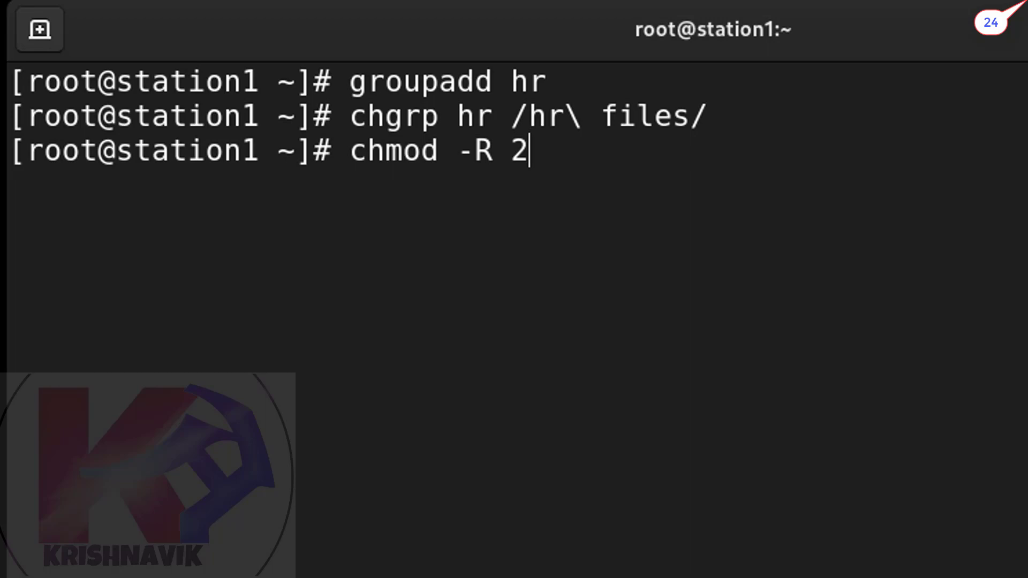
type("77")
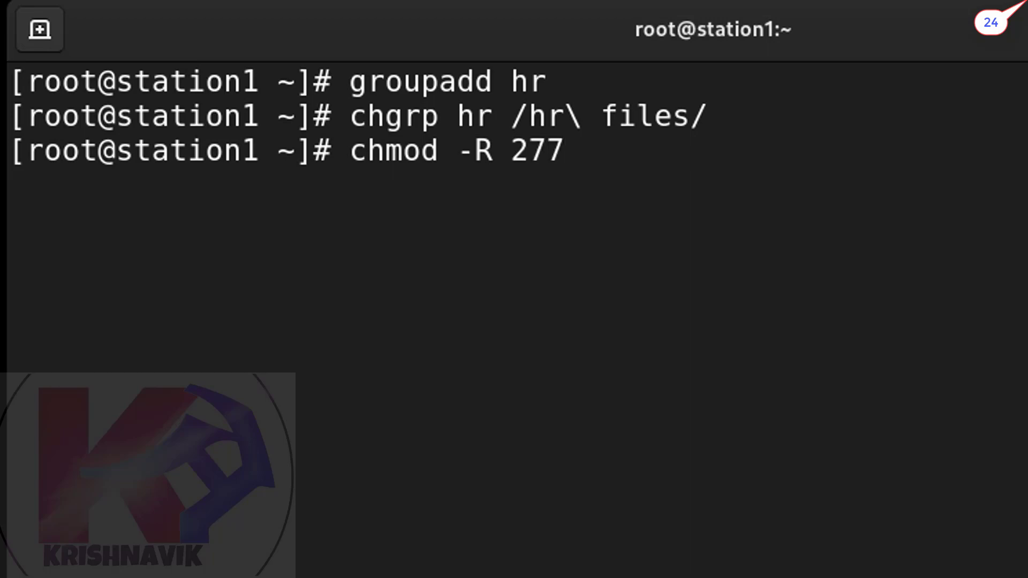
type("0")
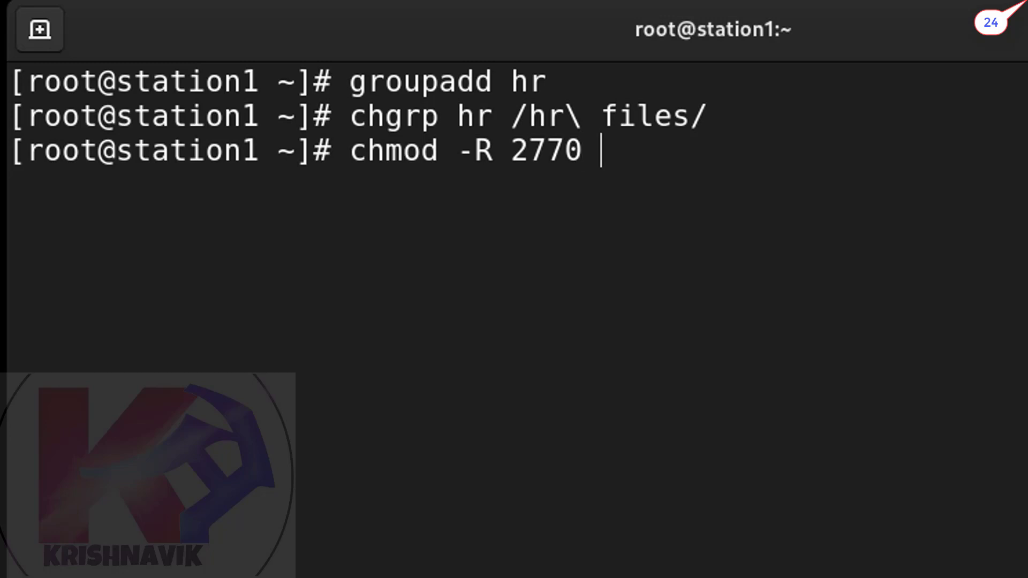
type("/")
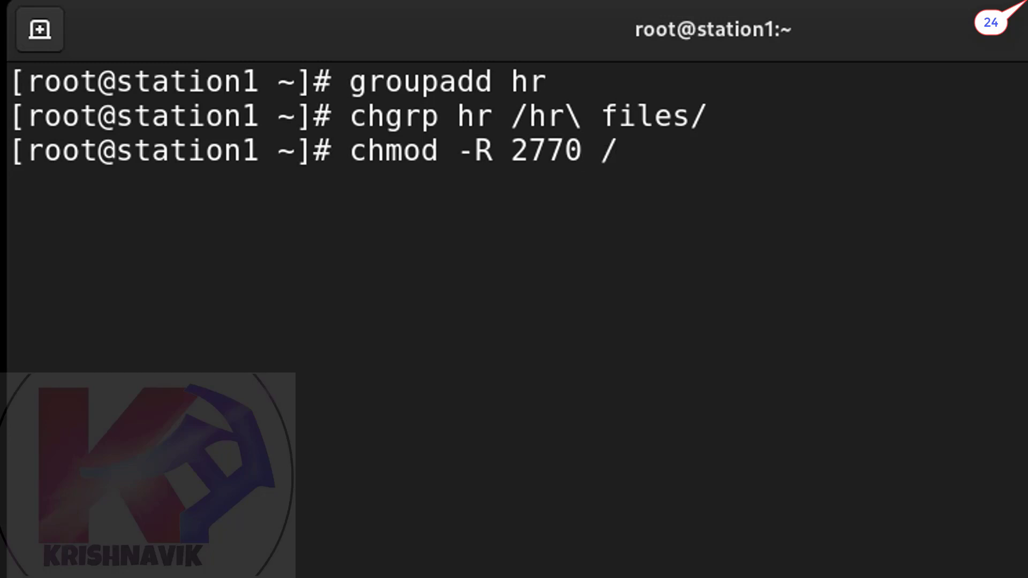
type("hr\\ files/")
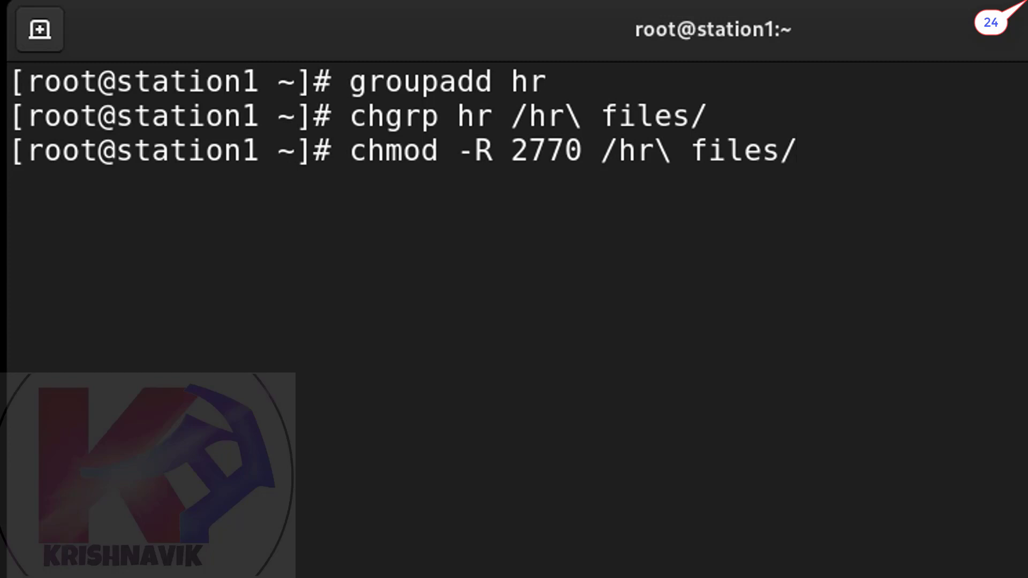
left_click(794, 150)
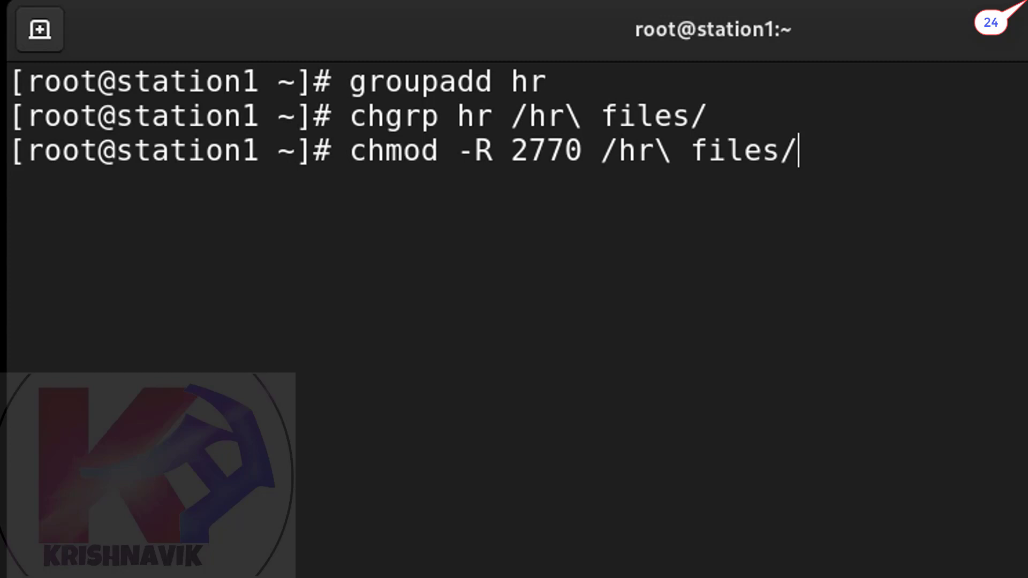
key("Return")
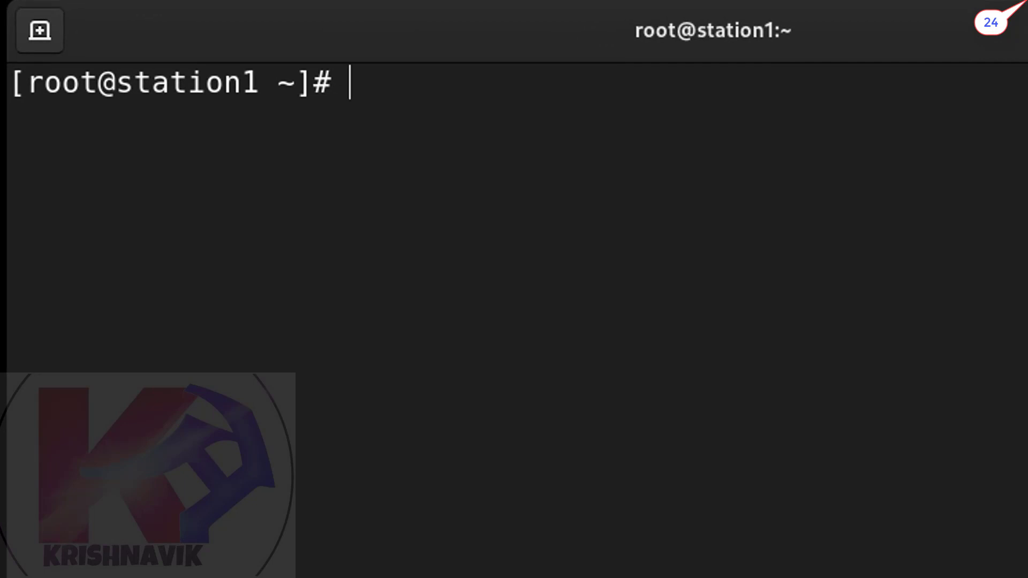
Step: Add user aarav to the hr group with usermod -aG
type("us")
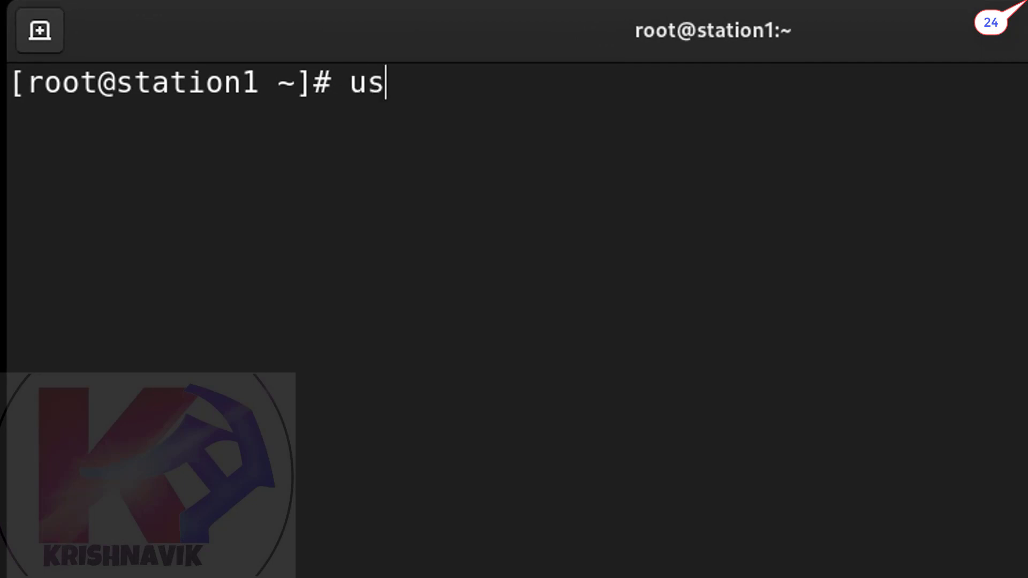
type("ermod -")
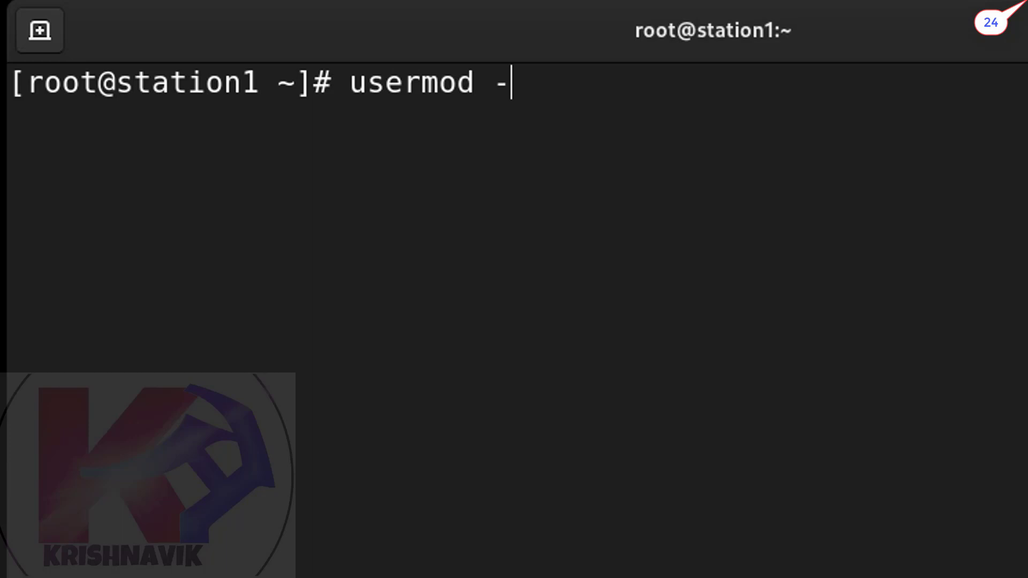
type("aG")
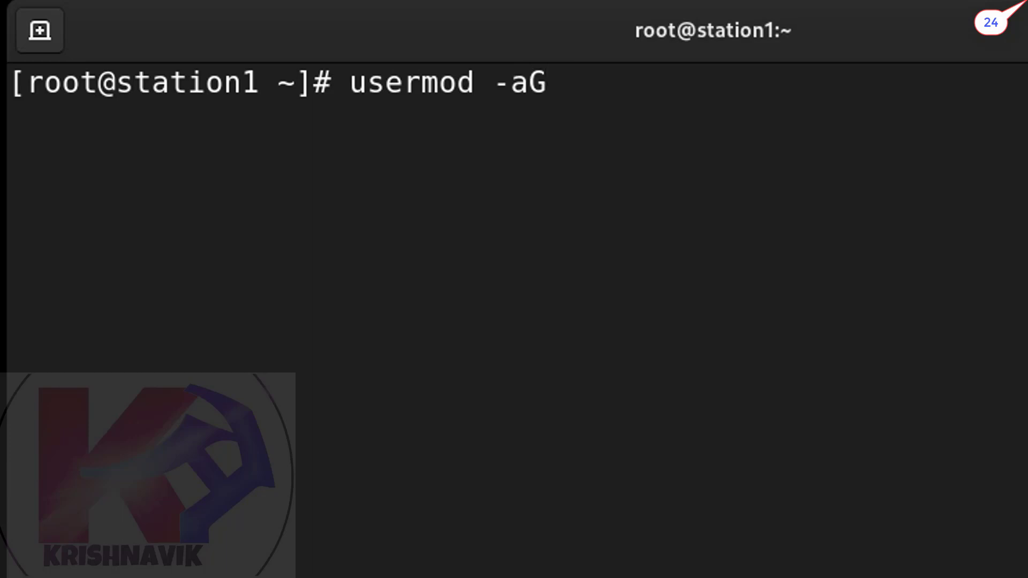
type("hr aa")
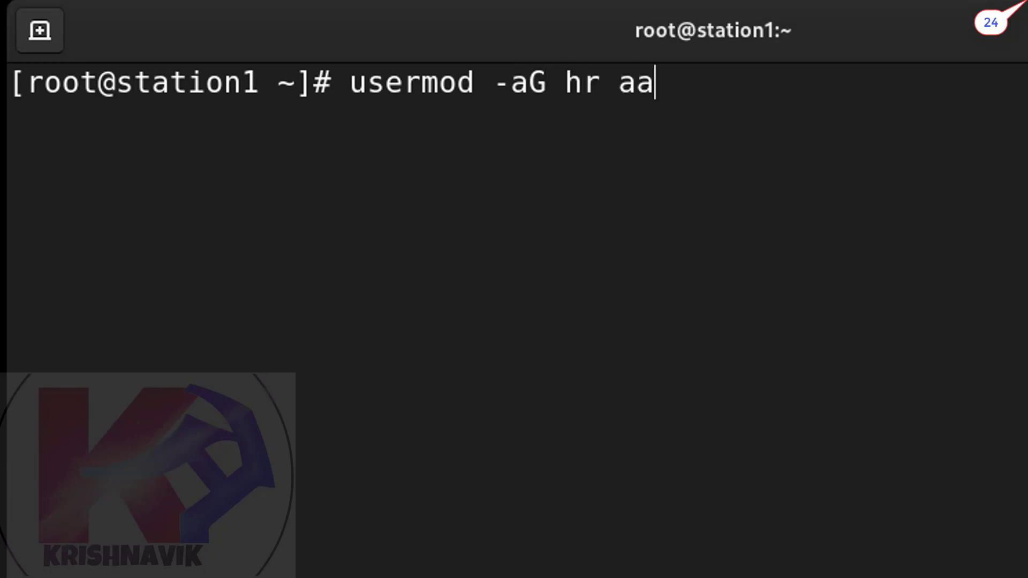
type("rav")
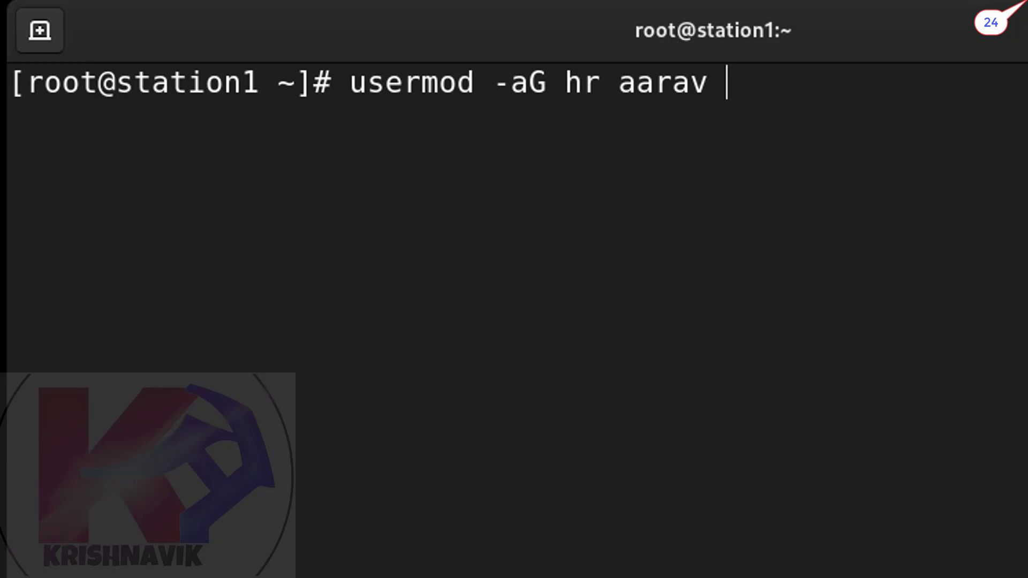
key("Return")
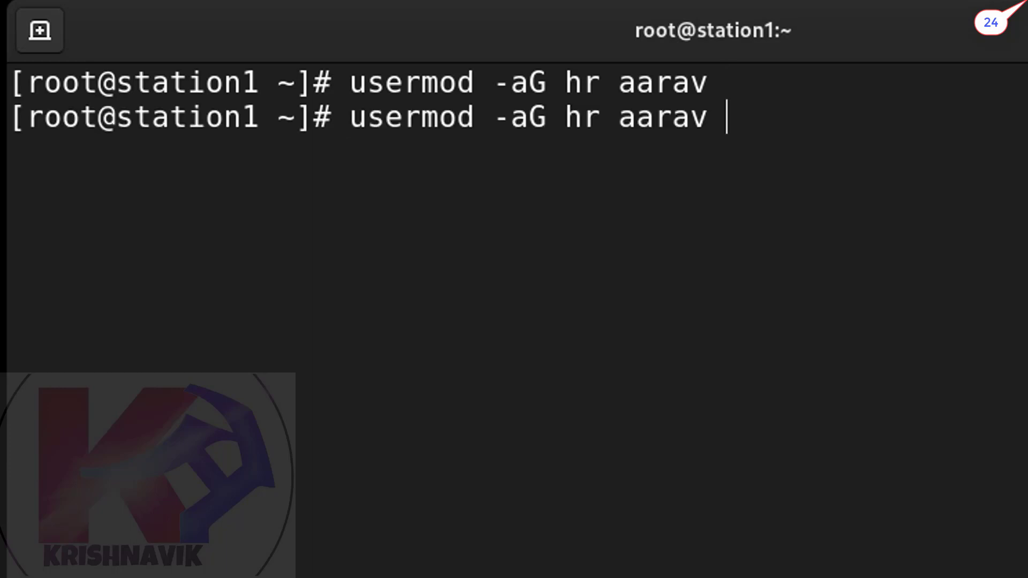
Step: Add user alex to the hr group by editing the recalled usermod command
key("BackSpace")
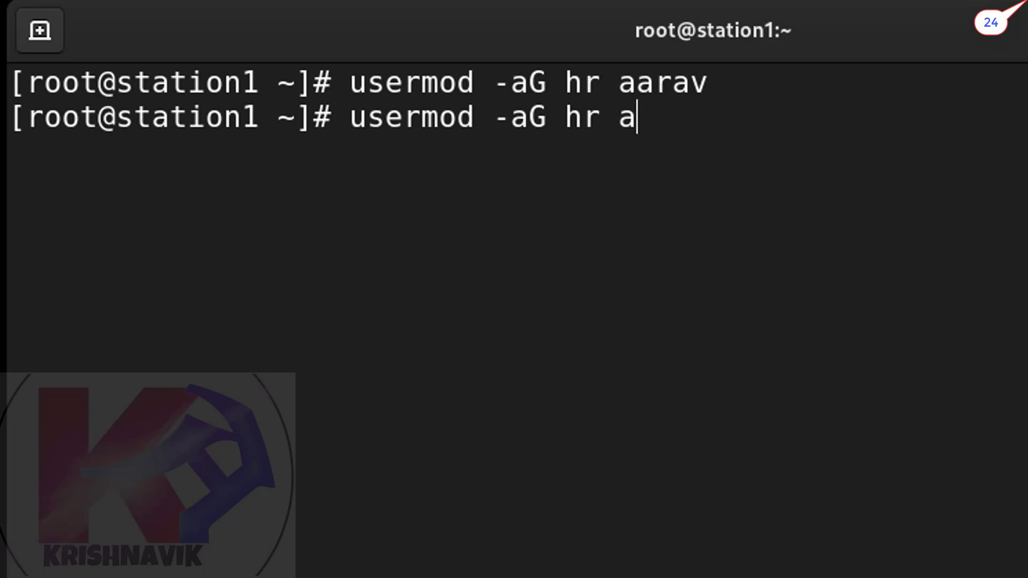
type("lex")
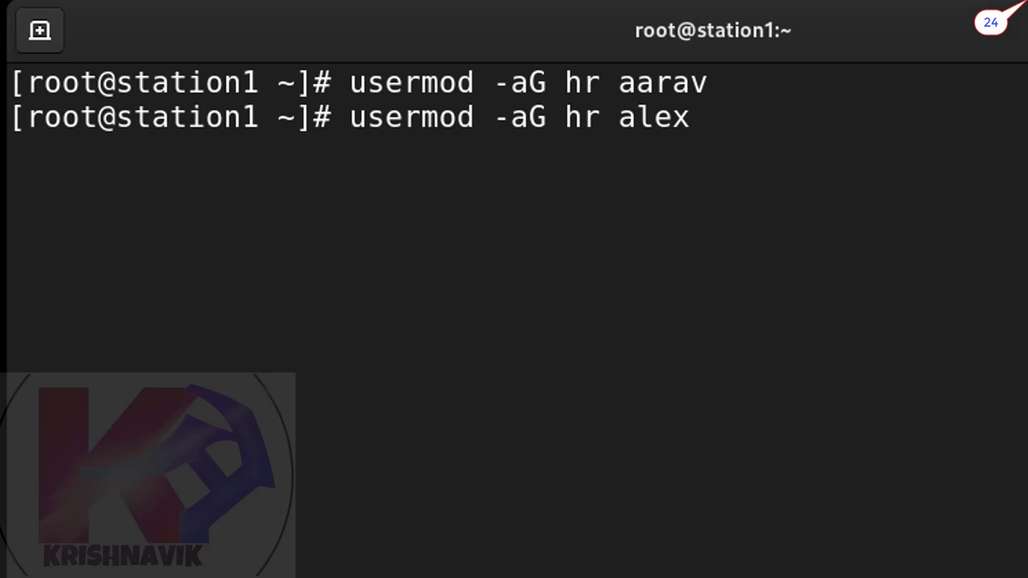
key("Return")
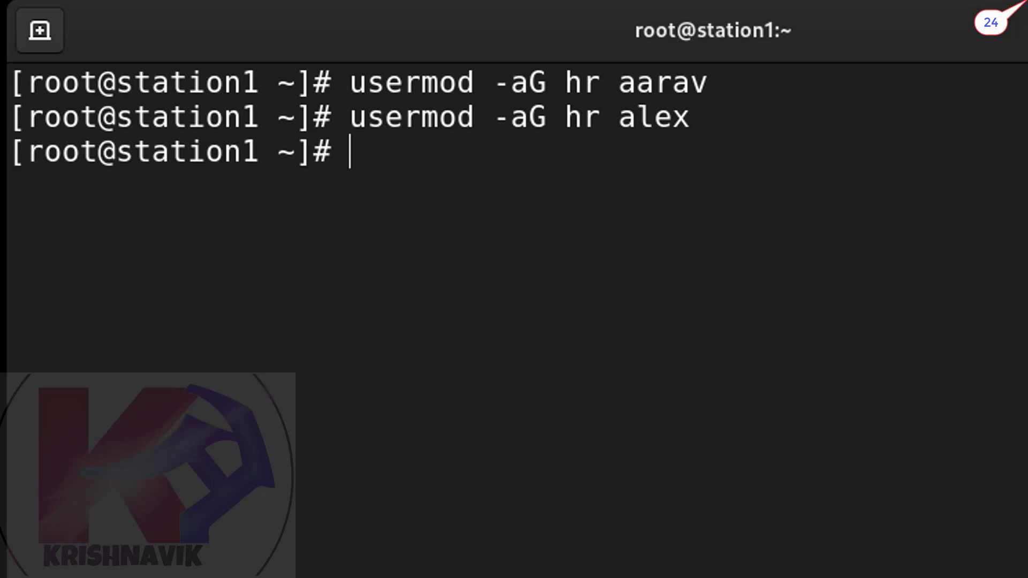
type("ls")
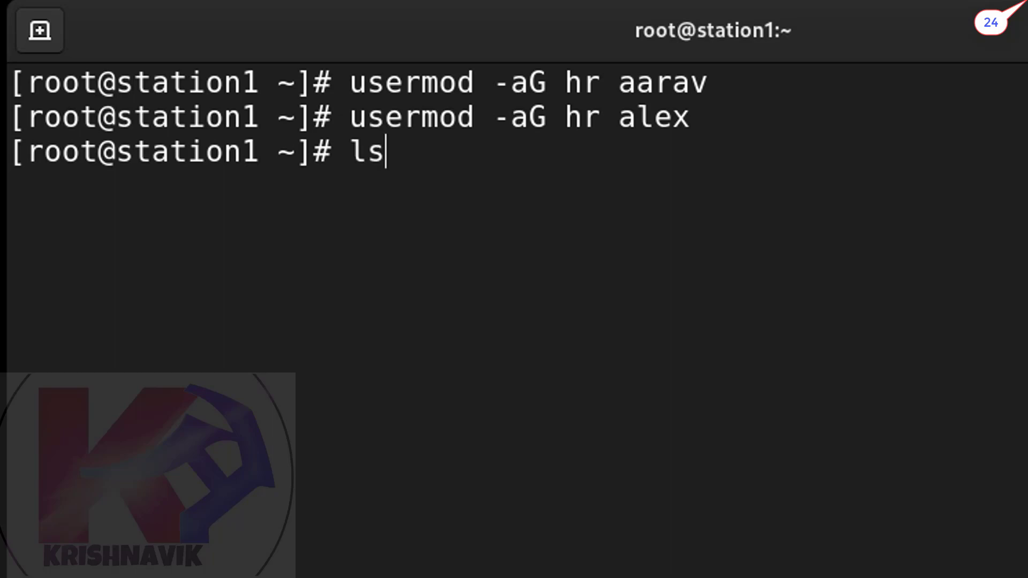
Step: List the ownership and permissions of /hr files with ls -ld
type("-l")
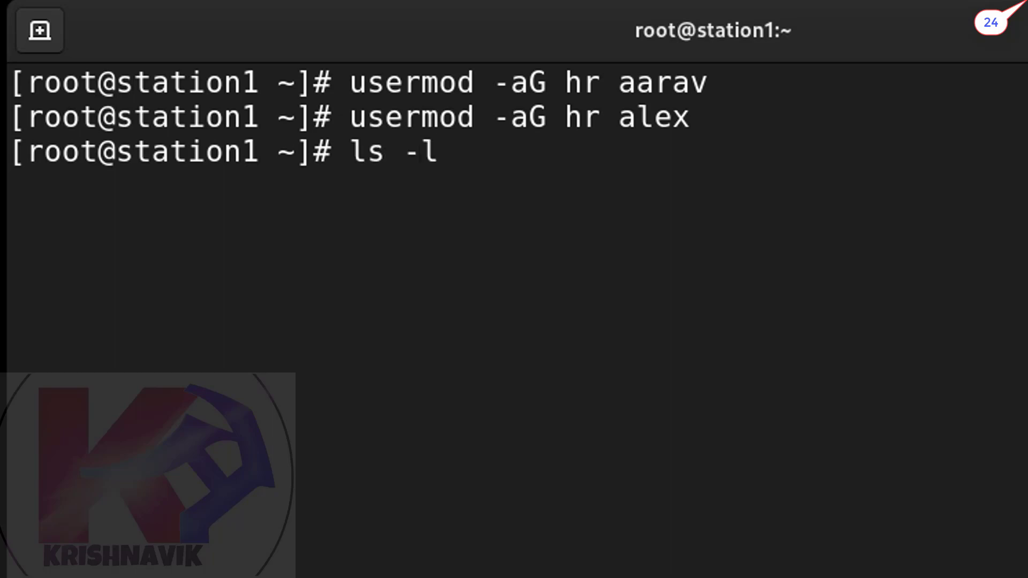
type("d")
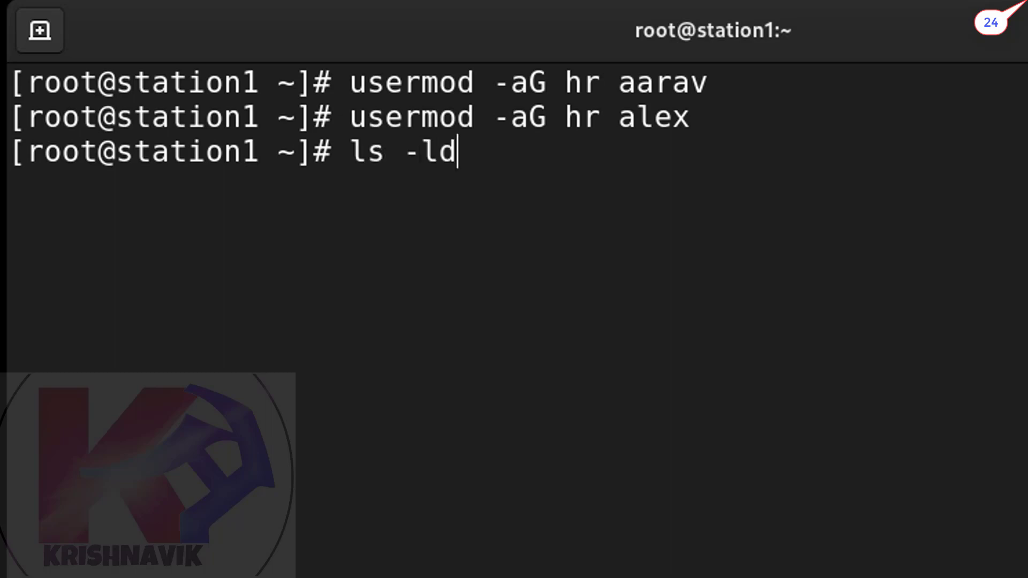
type("/")
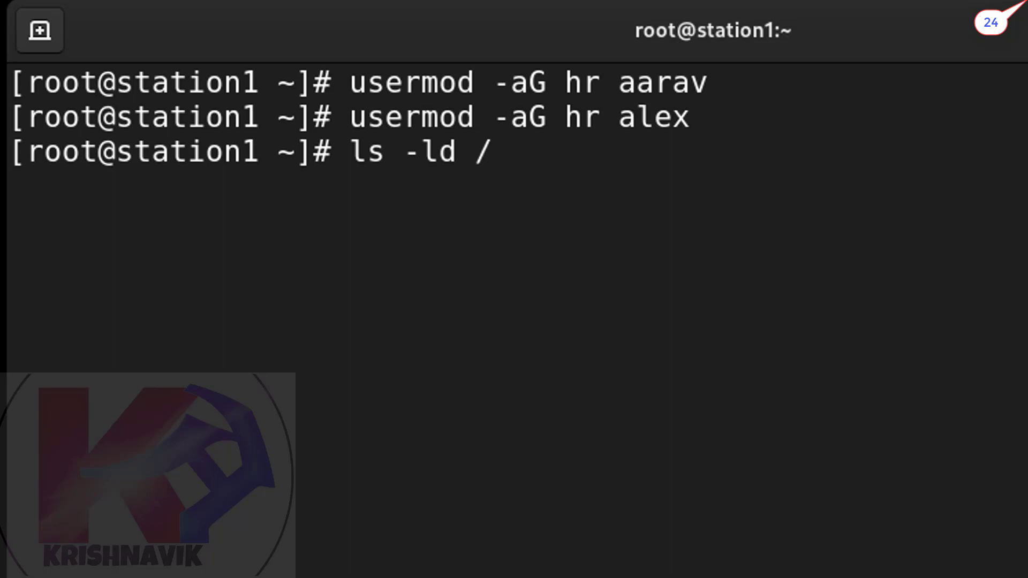
type("h")
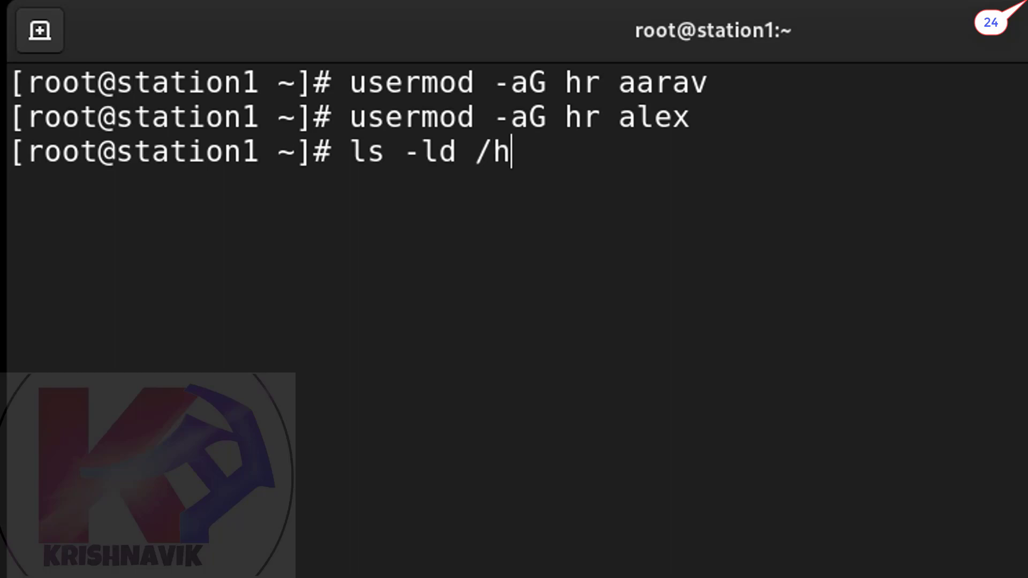
key("Return")
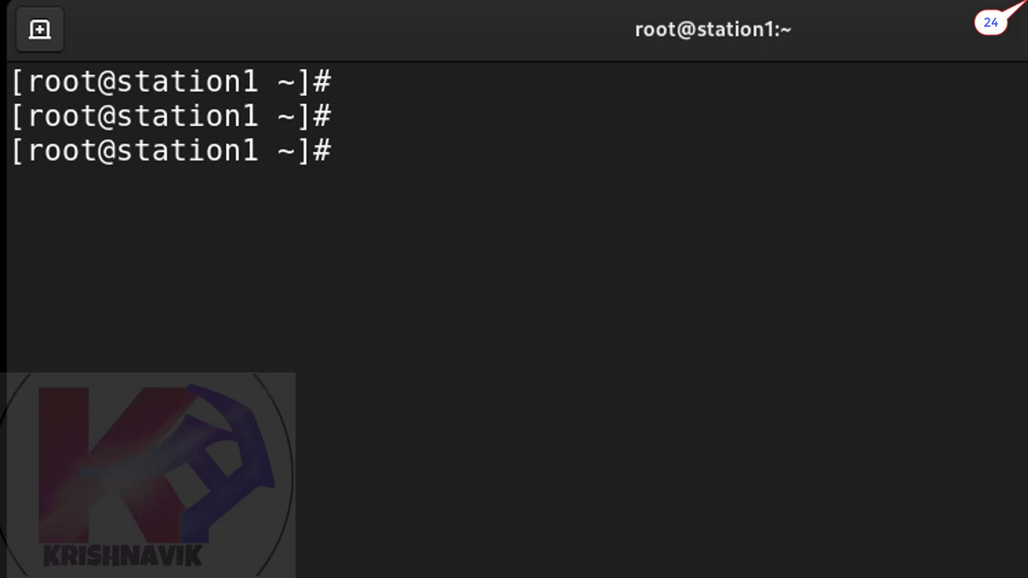
Step: Show the ACL of /hr files with getfacl -p
type("g")
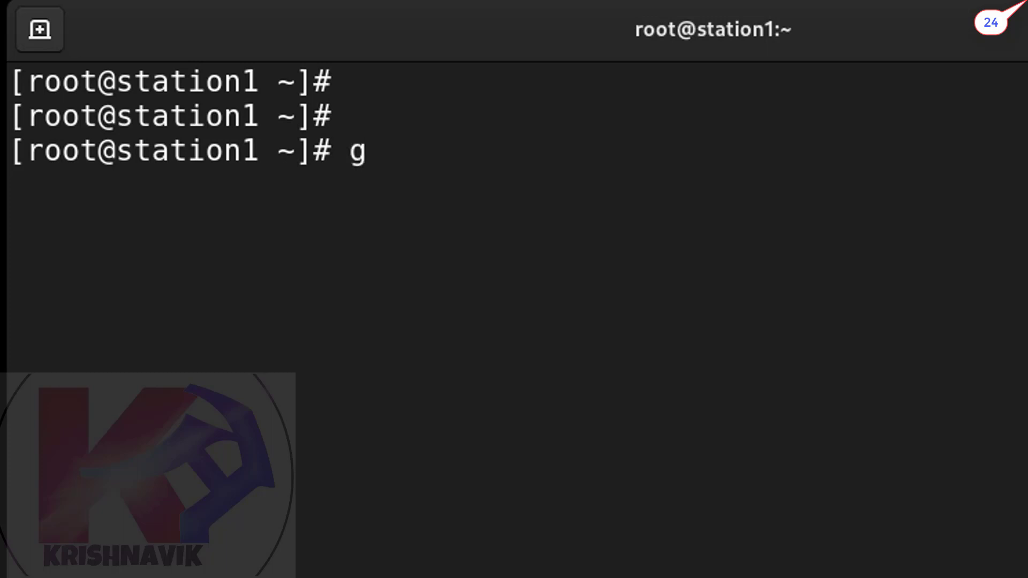
type("etfacl")
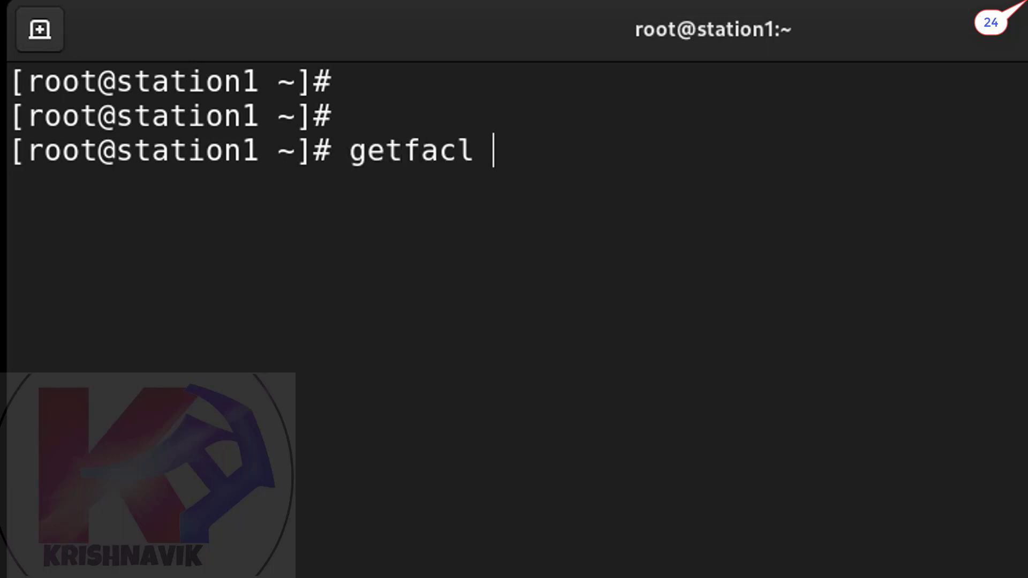
type("-")
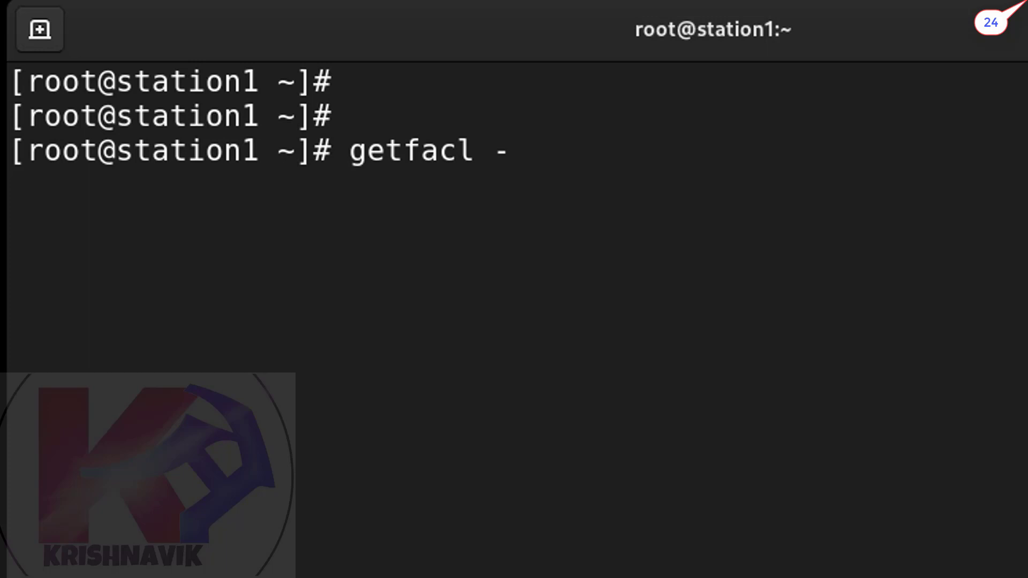
type("p /")
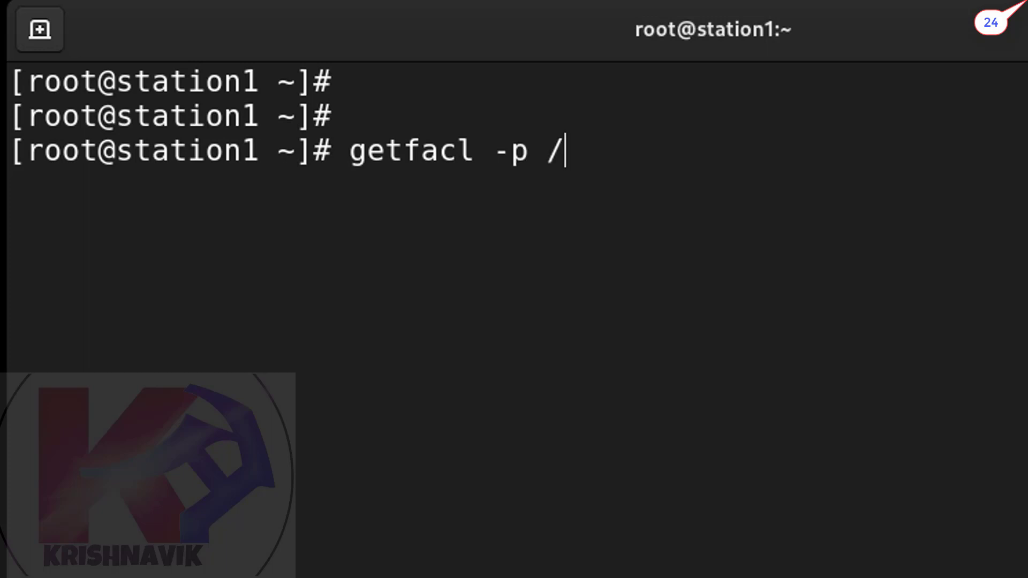
type("hr\\ files/")
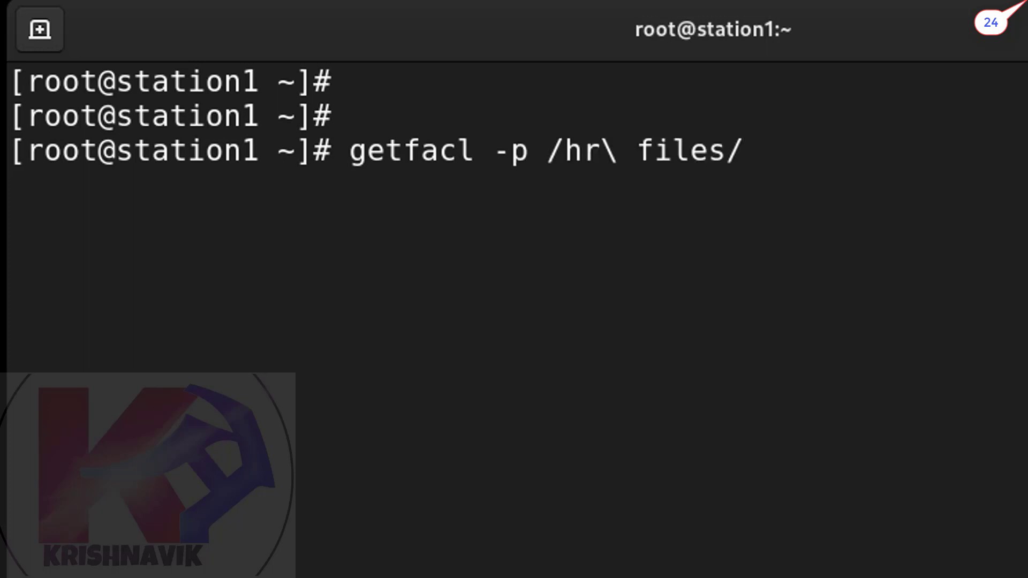
key("Return")
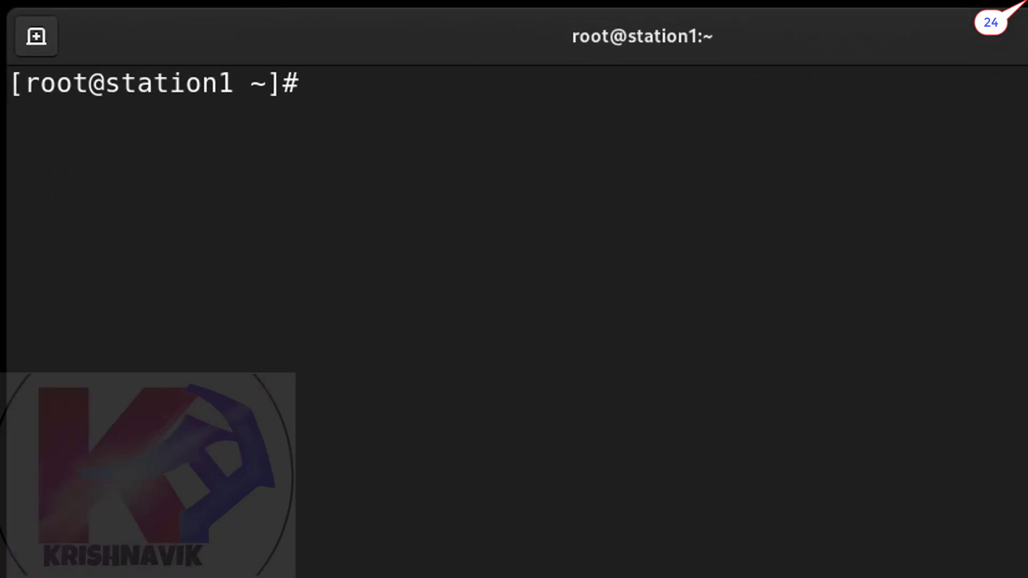
Step: Grep /etc/group for hr, showing GID 1201 with members aarav and alex
key("Return")
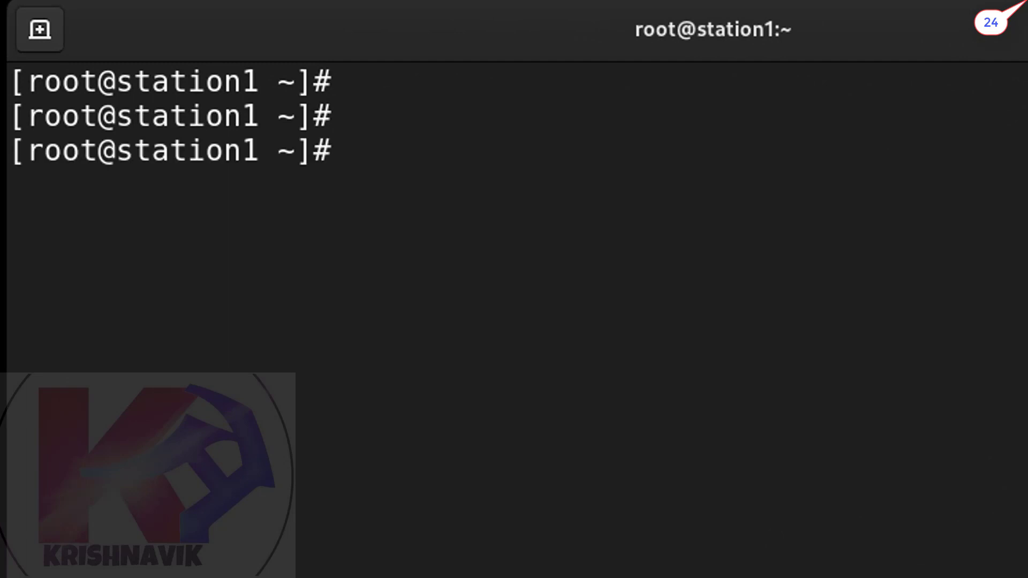
type("cat /")
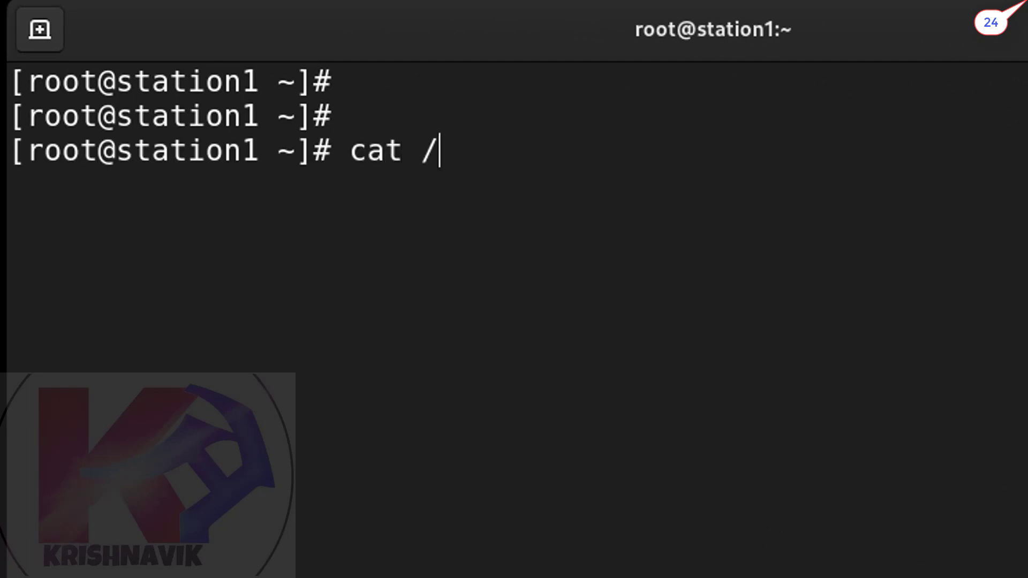
type("etc/gr")
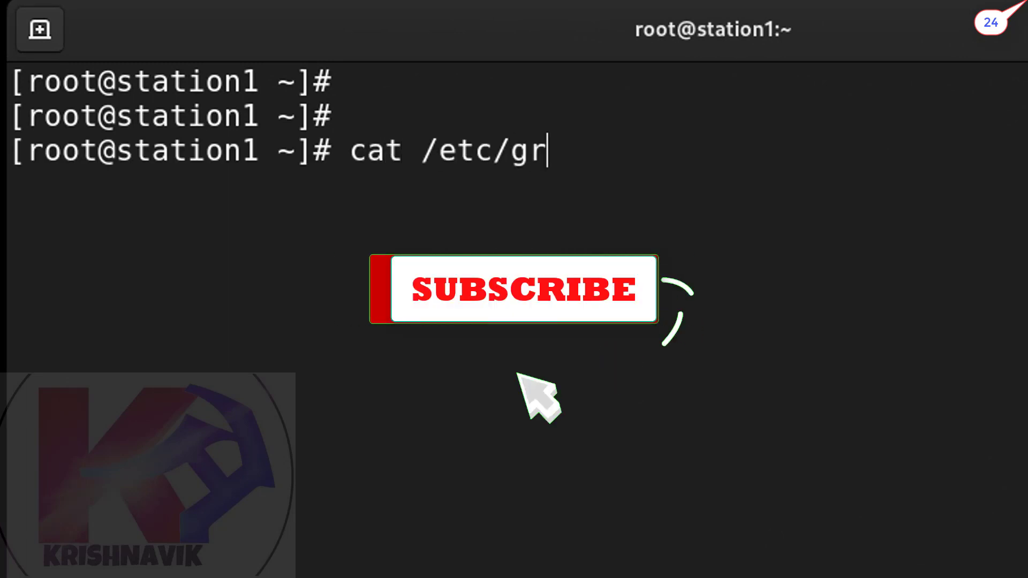
type("oup")
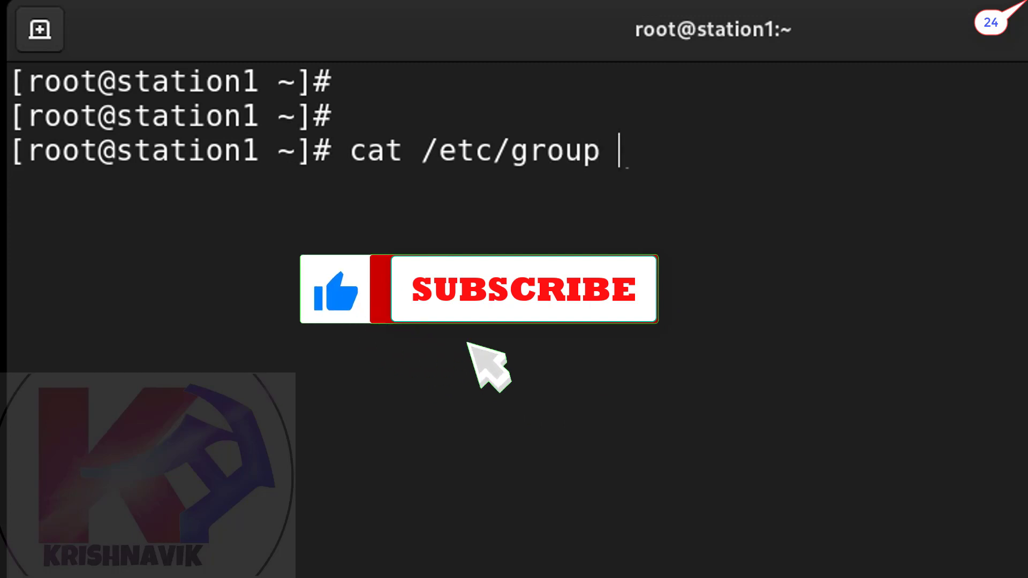
type("| grep h")
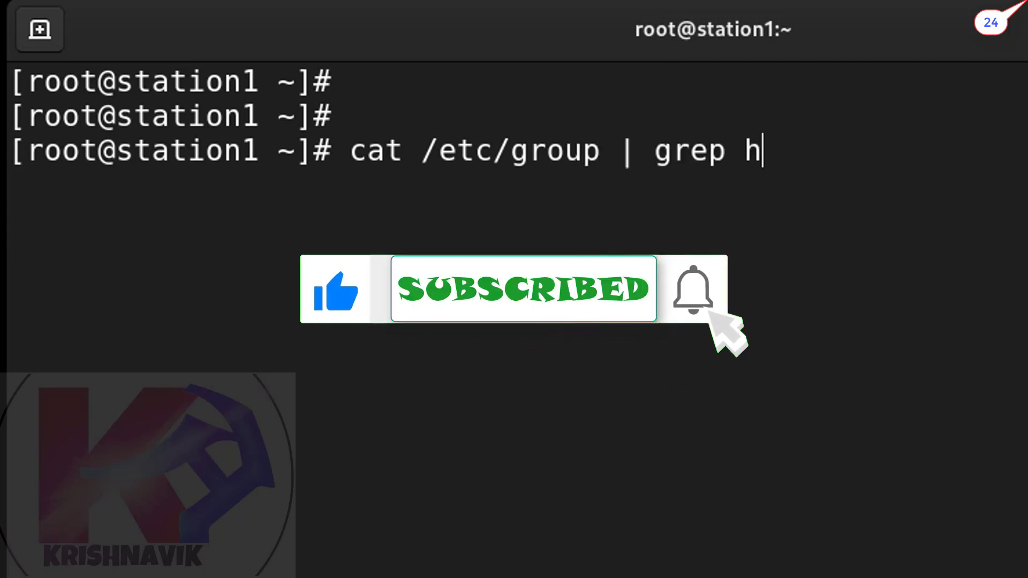
key("Return")
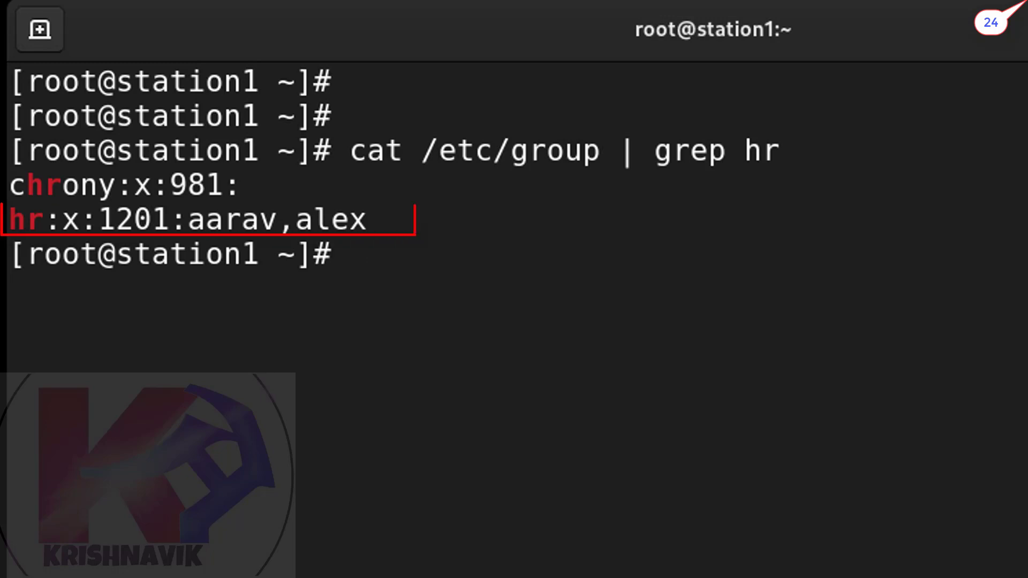